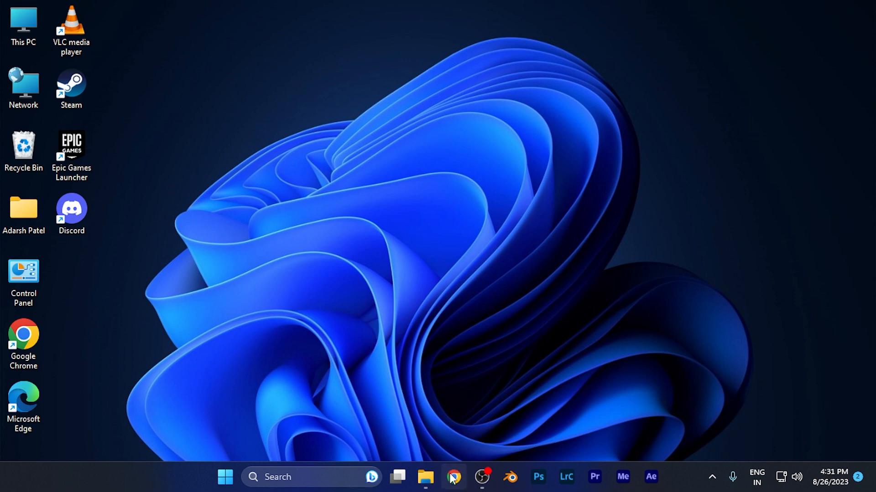
Launch Chrome and run a Google search for 'blender' from the address bar suggestion.
{"action": "left_click", "coordinate": [453, 477]}
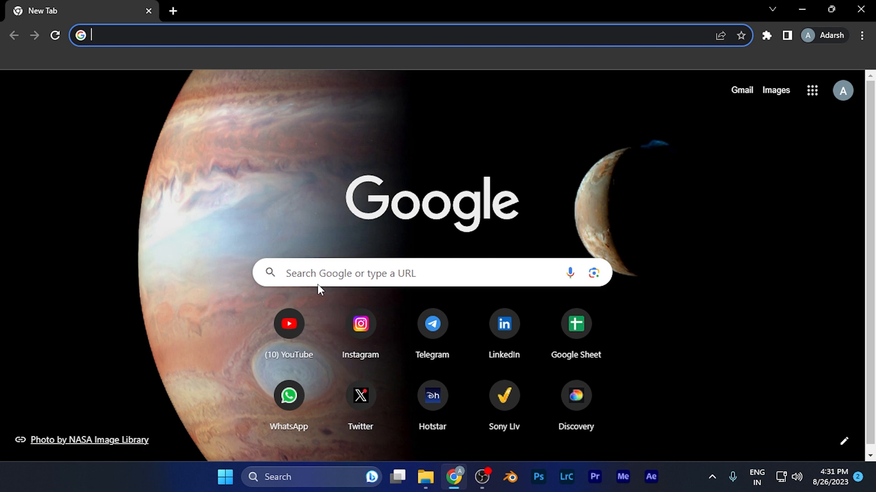
{"action": "type", "text": "b"}
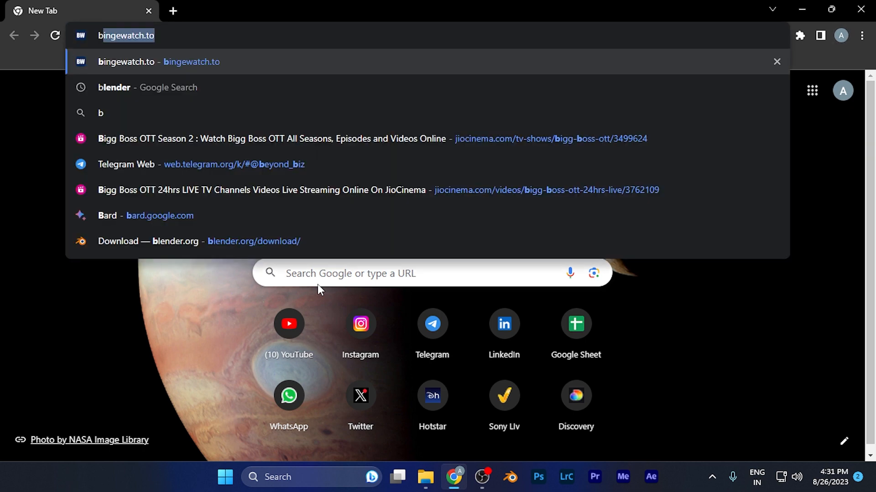
{"action": "left_click", "coordinate": [114, 87]}
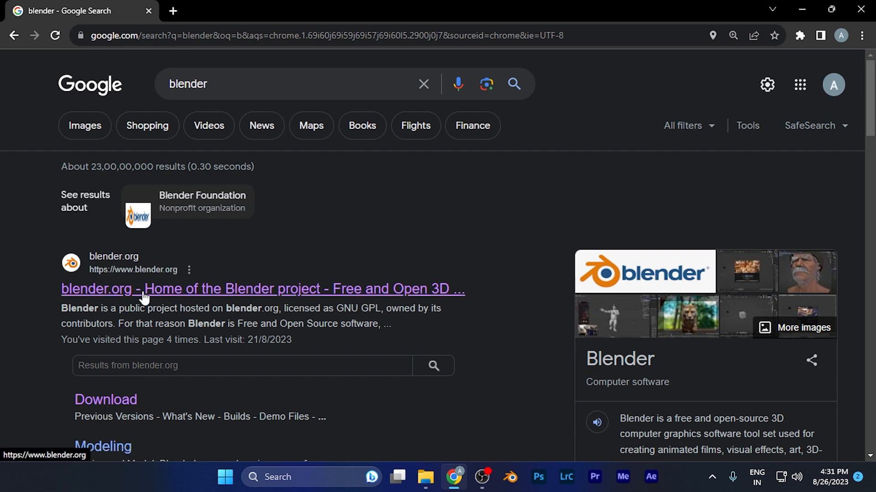
Go to the blender.org home page and bring its footer links into view.
{"action": "left_click", "coordinate": [261, 290]}
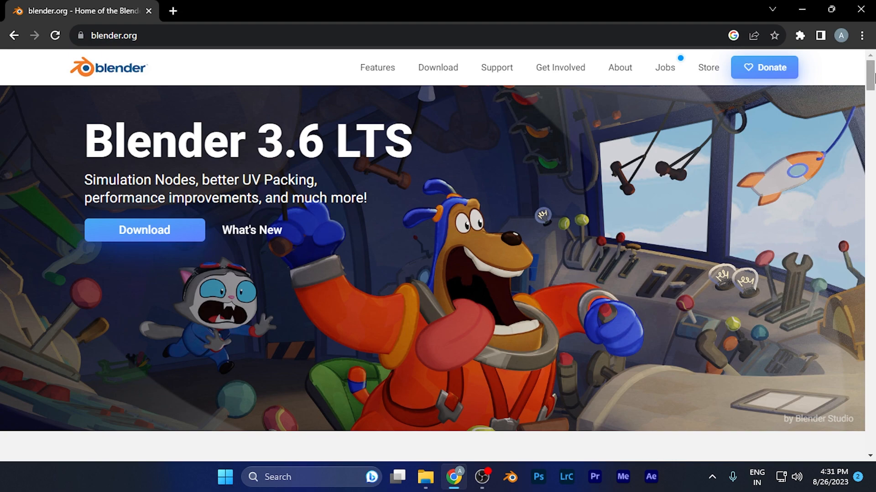
{"action": "scroll", "scroll_direction": "down", "scroll_amount": 3}
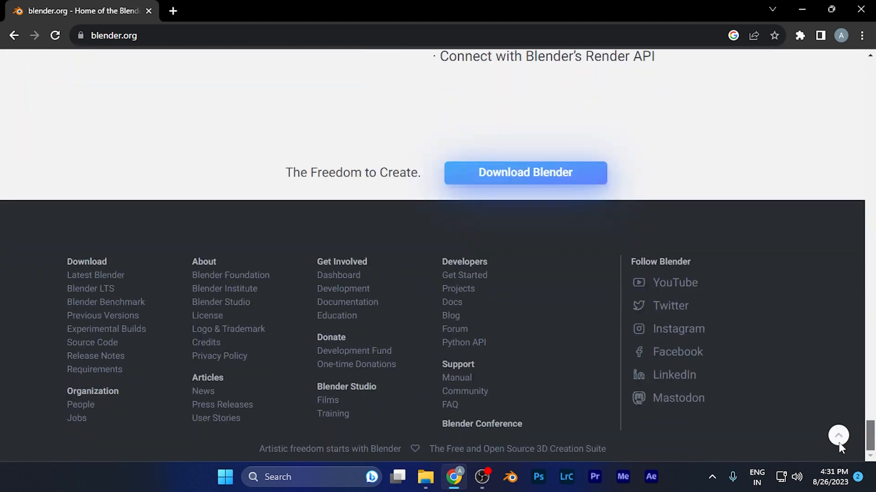
{"action": "mouse_move", "coordinate": [87, 262]}
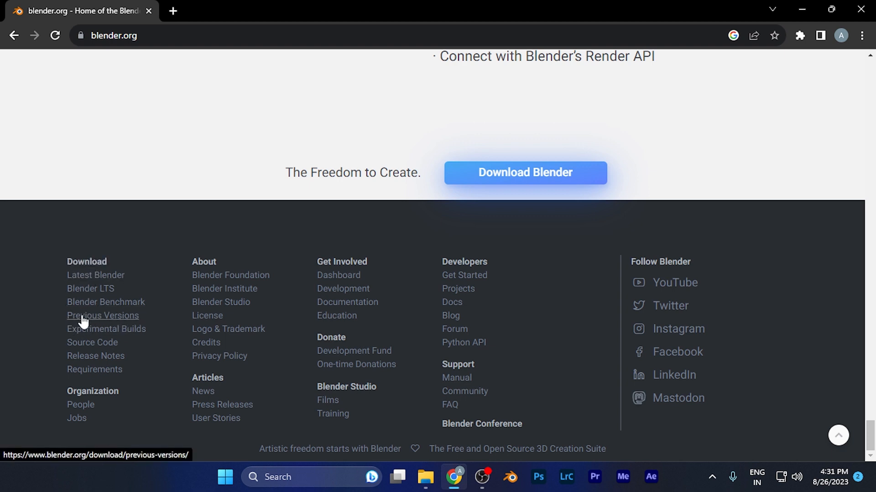
Go to blender.org's Previous Versions page from the footer's Download links.
{"action": "left_click", "coordinate": [103, 315]}
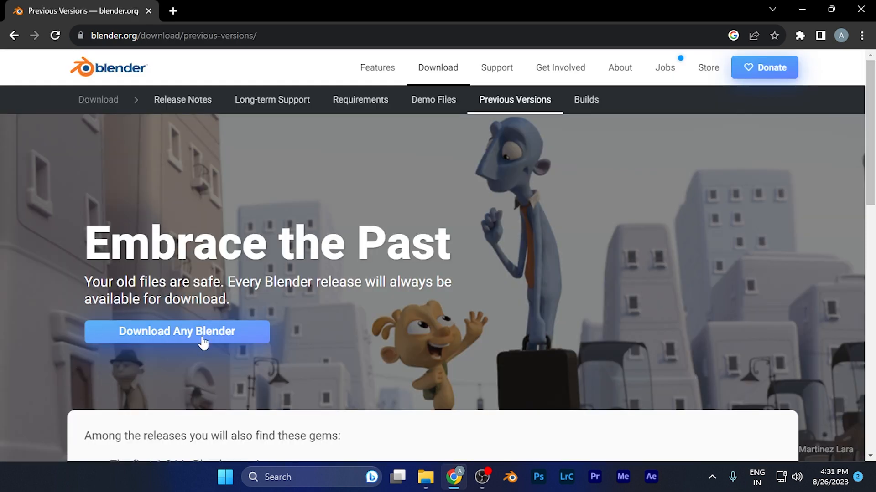
{"action": "scroll", "scroll_direction": "down", "scroll_amount": 3}
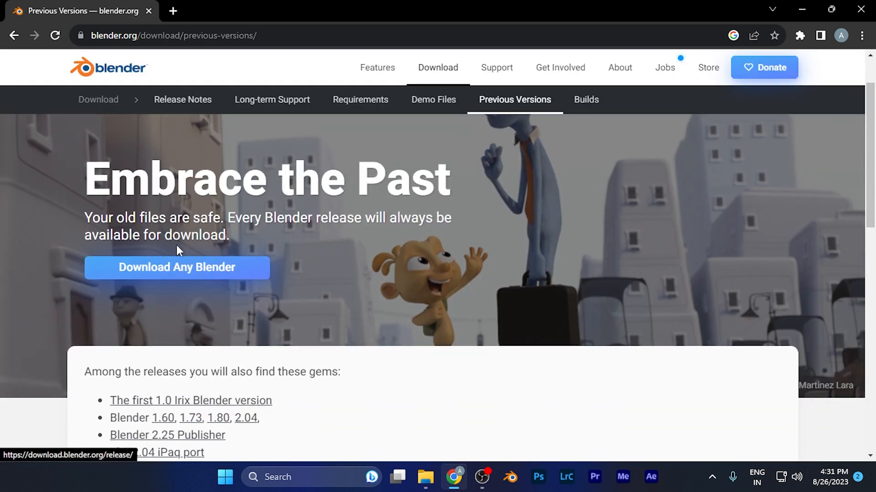
{"action": "mouse_move", "coordinate": [139, 276]}
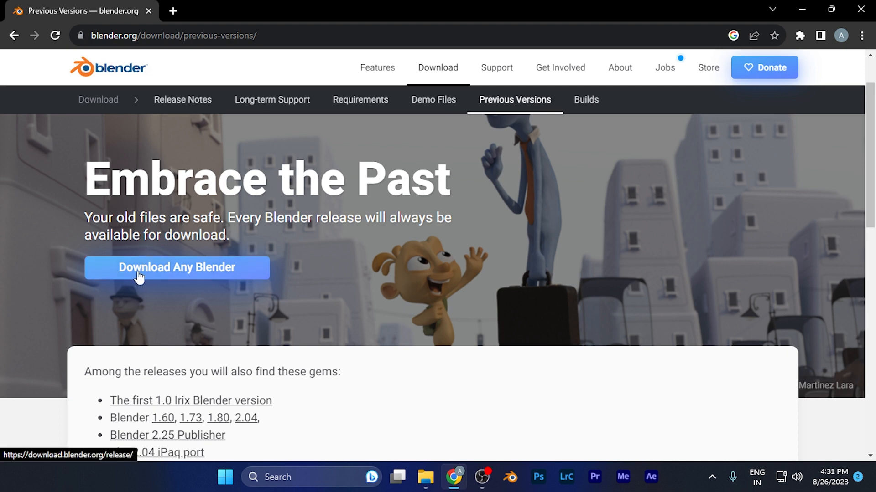
Go to the Index of /release/ via 'Download Any Blender' and locate the Blender2.80 folder.
{"action": "left_click", "coordinate": [176, 267]}
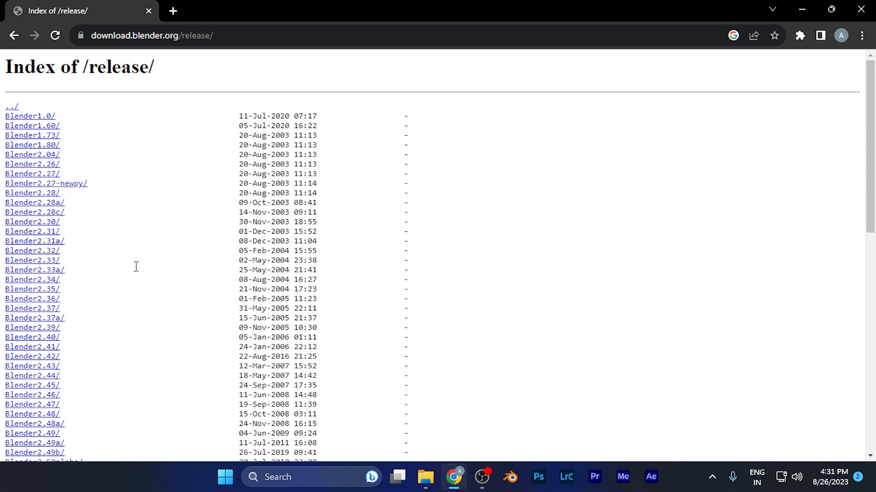
{"action": "mouse_move", "coordinate": [42, 128]}
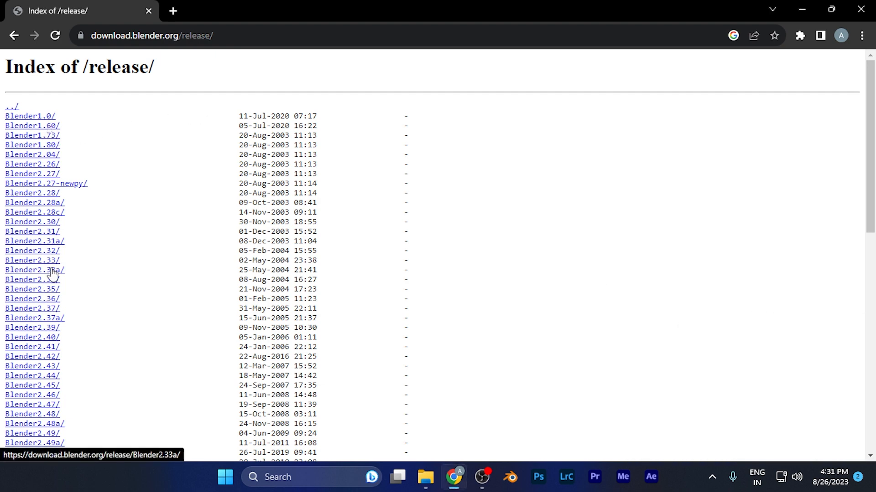
{"action": "mouse_move", "coordinate": [31, 116]}
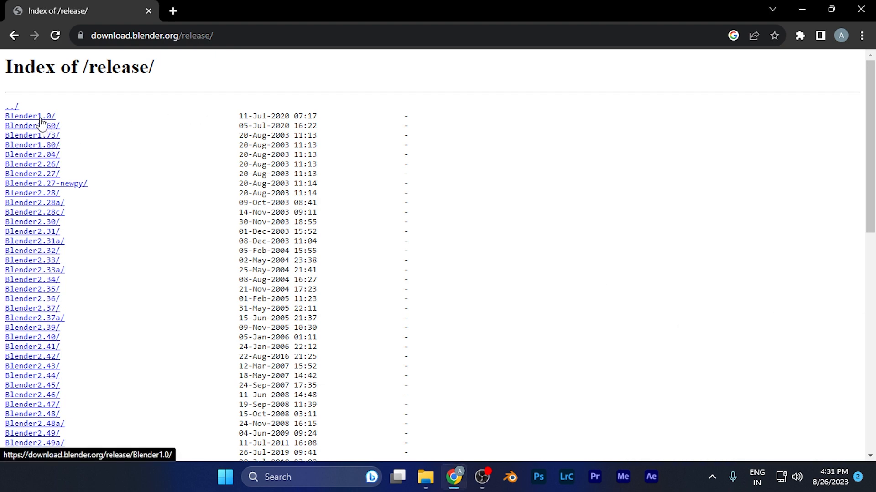
{"action": "scroll", "scroll_direction": "down", "scroll_amount": 3}
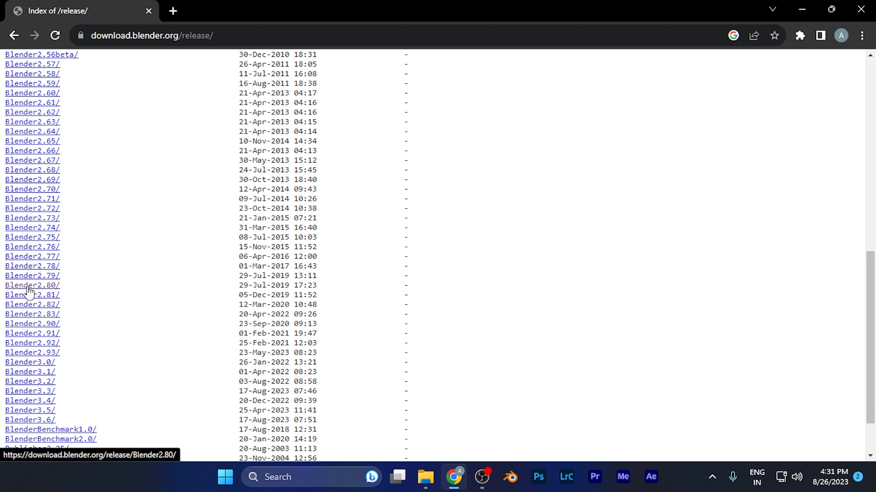
Download blender-2.80-windows64.zip from the Blender2.80 folder, saving it into folder 13.
{"action": "left_click", "coordinate": [32, 285]}
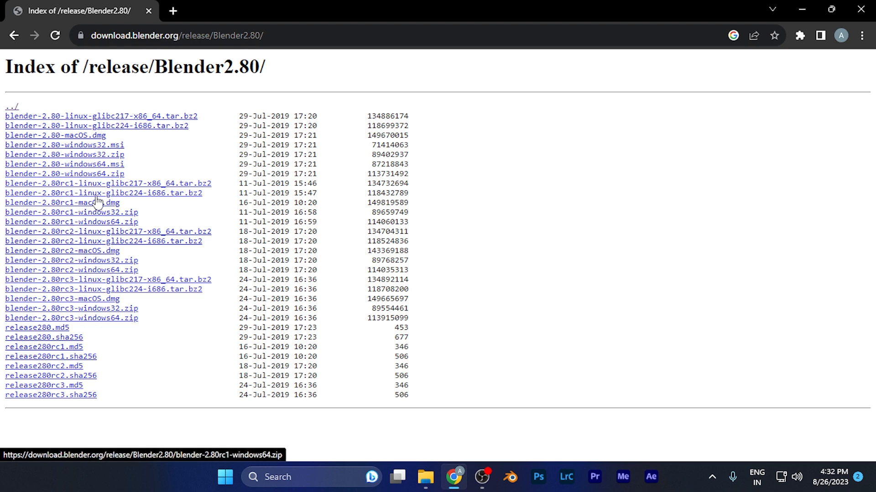
{"action": "mouse_move", "coordinate": [94, 231]}
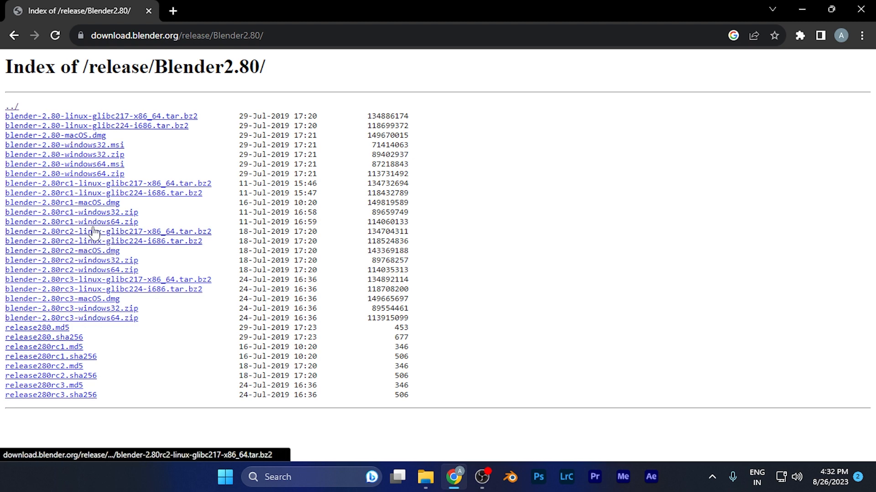
{"action": "mouse_move", "coordinate": [94, 222]}
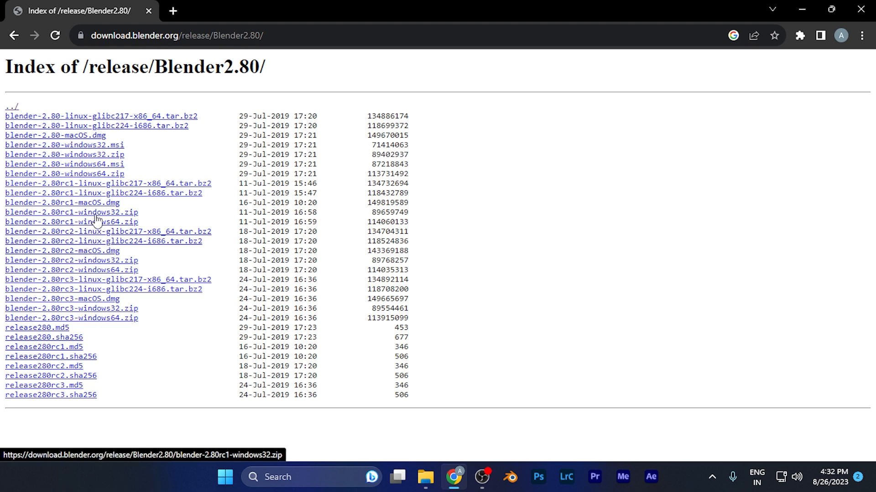
{"action": "mouse_move", "coordinate": [81, 155]}
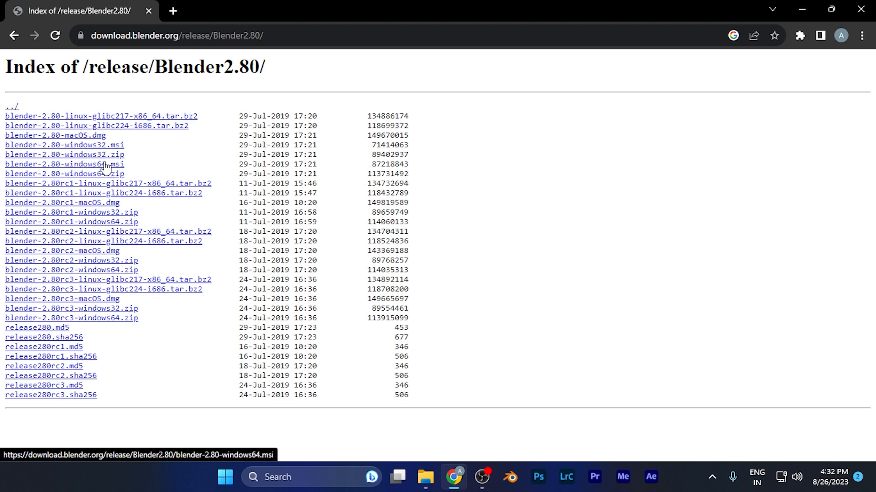
{"action": "left_click", "coordinate": [64, 174]}
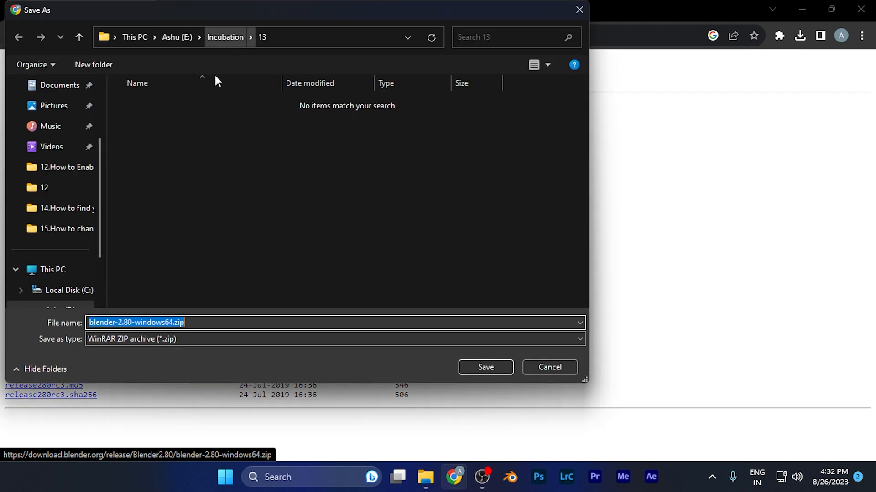
{"action": "left_click", "coordinate": [548, 366]}
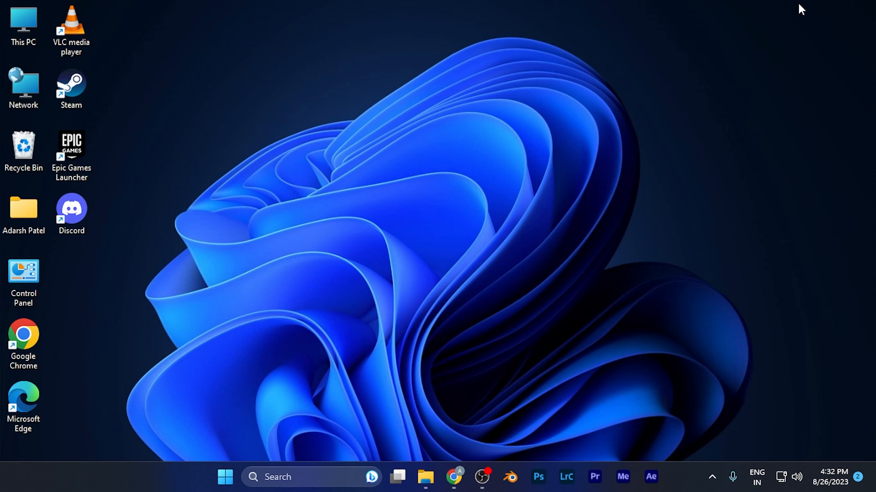
{"action": "mouse_move", "coordinate": [809, 6]}
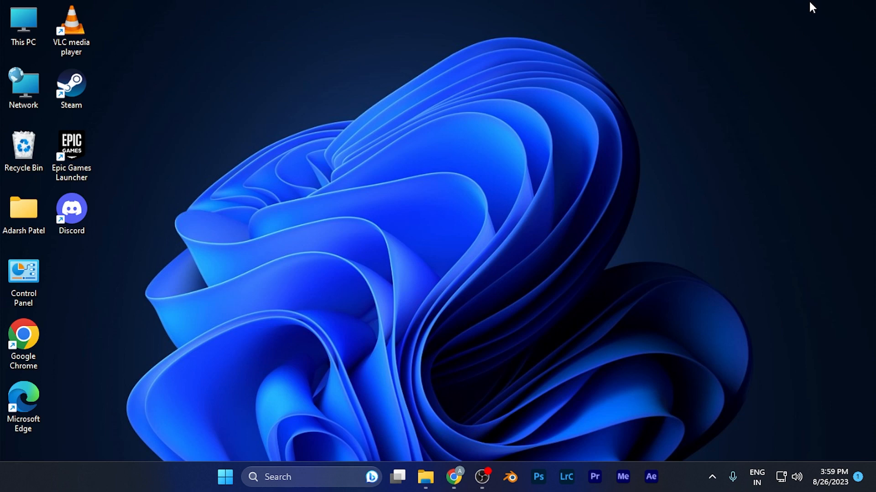
{"action": "mouse_move", "coordinate": [507, 56]}
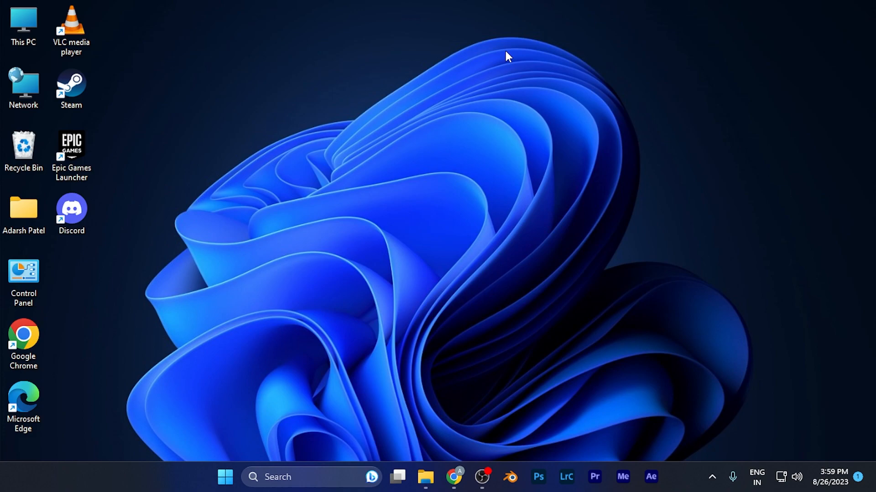